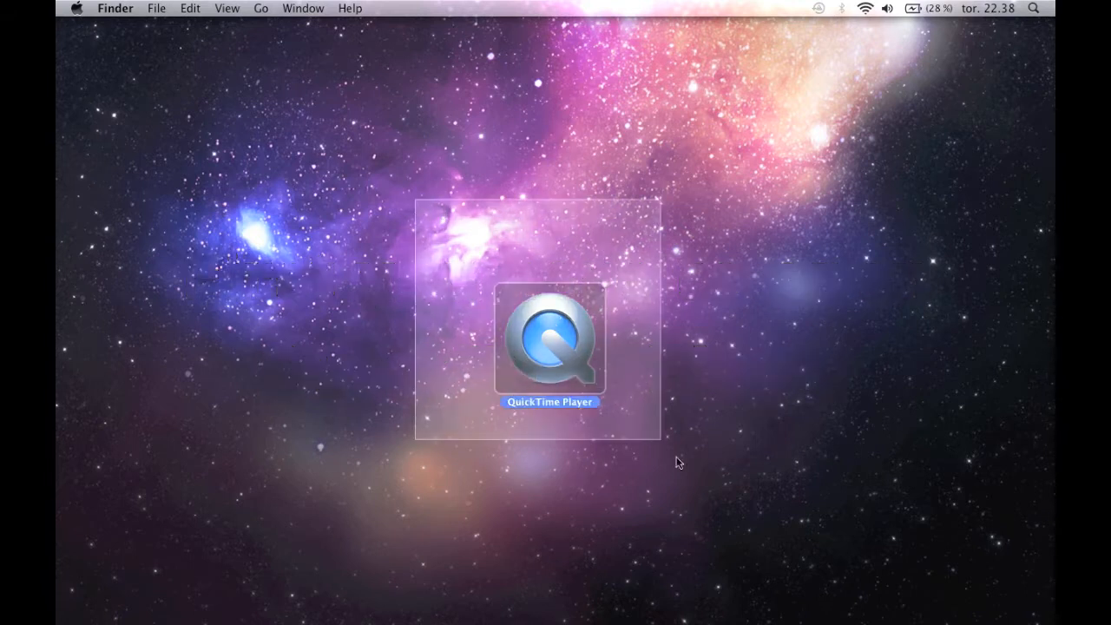
Launch QuickTime Player from its desktop icon and request a New Screen Recording from the File menu.
right_click(549, 339)
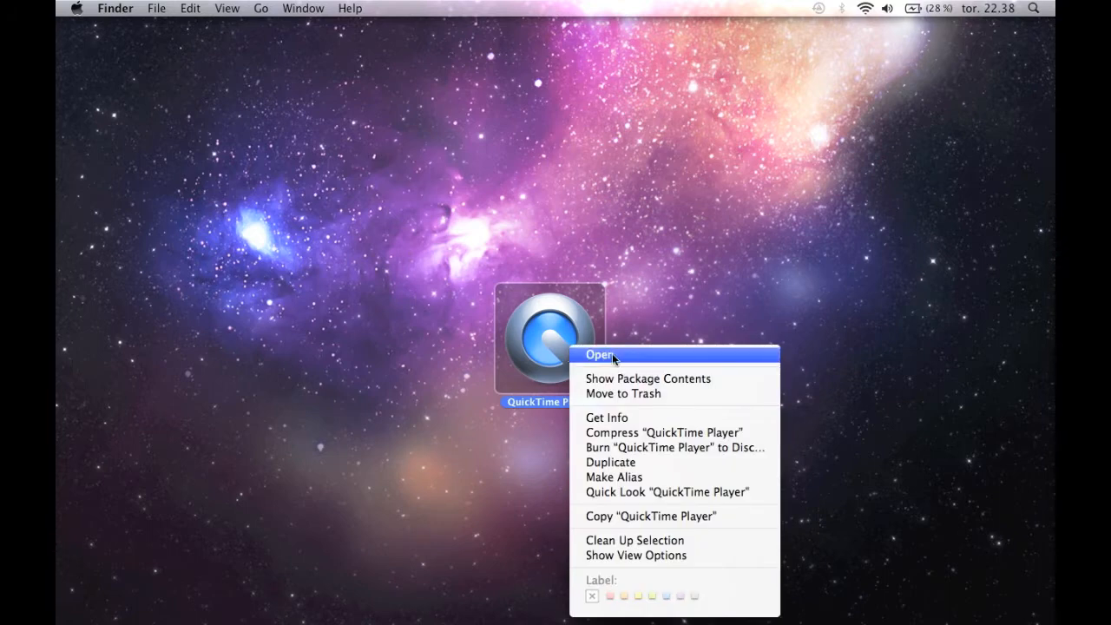
left_click(599, 354)
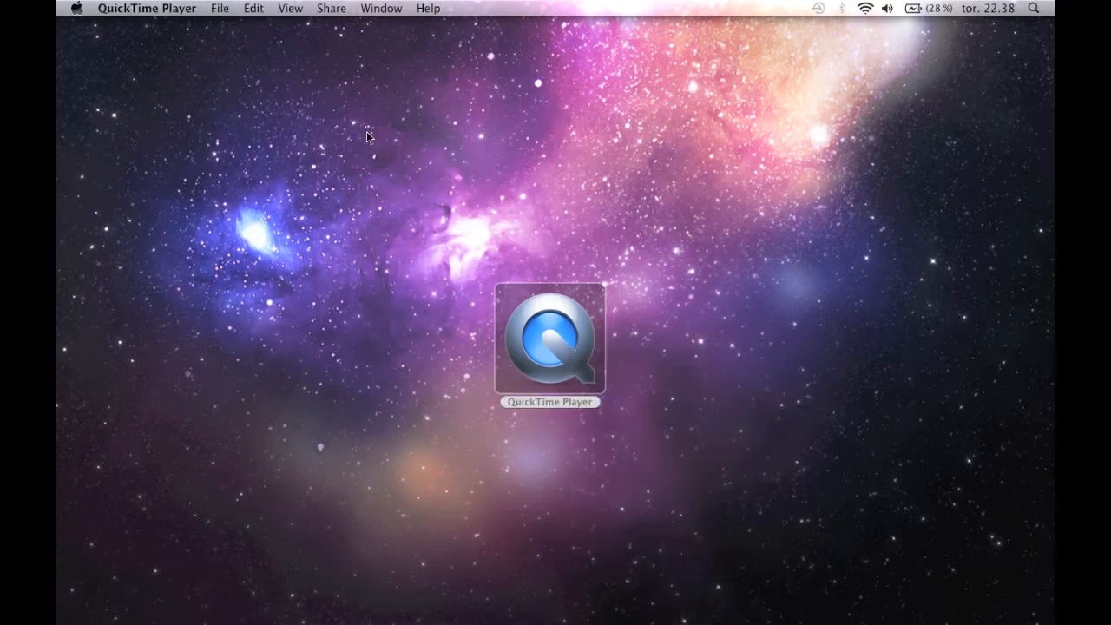
left_click(218, 7)
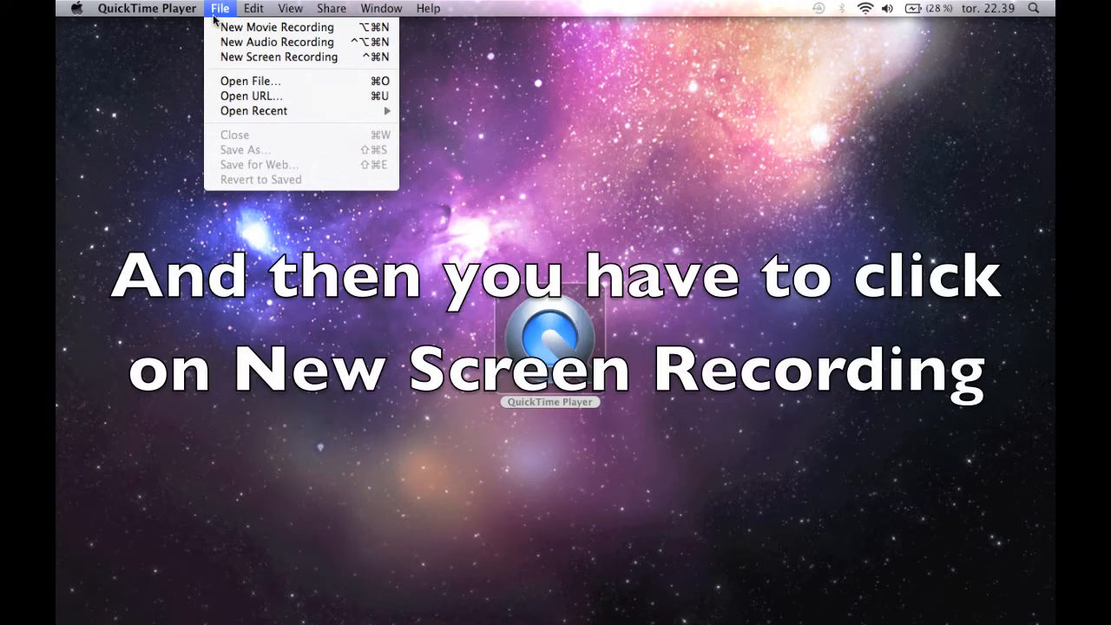
mouse_move(278, 27)
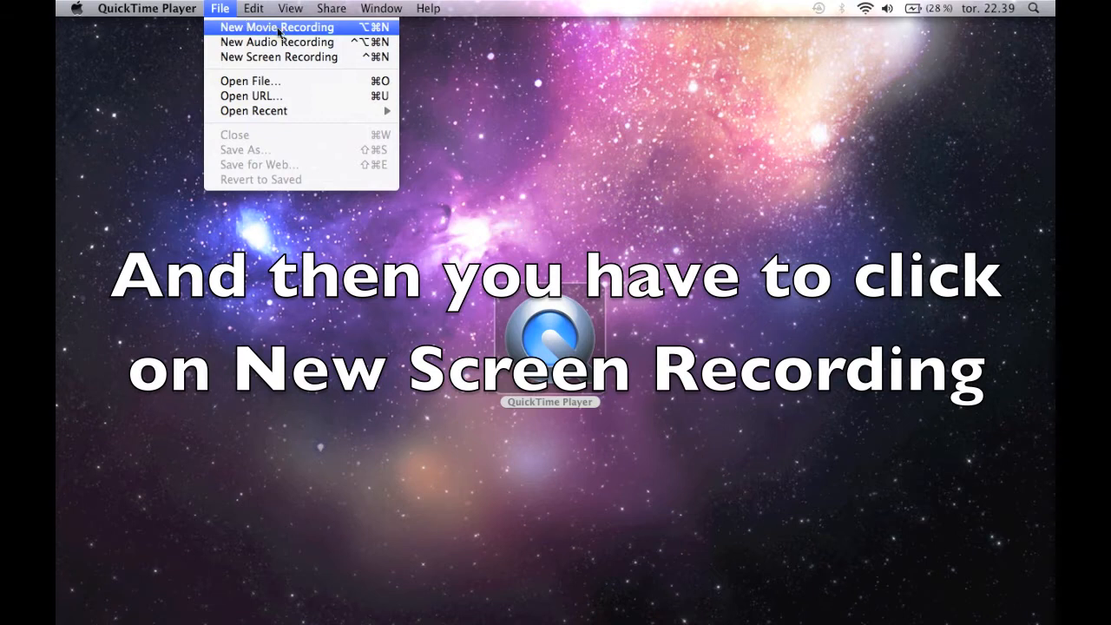
mouse_move(278, 56)
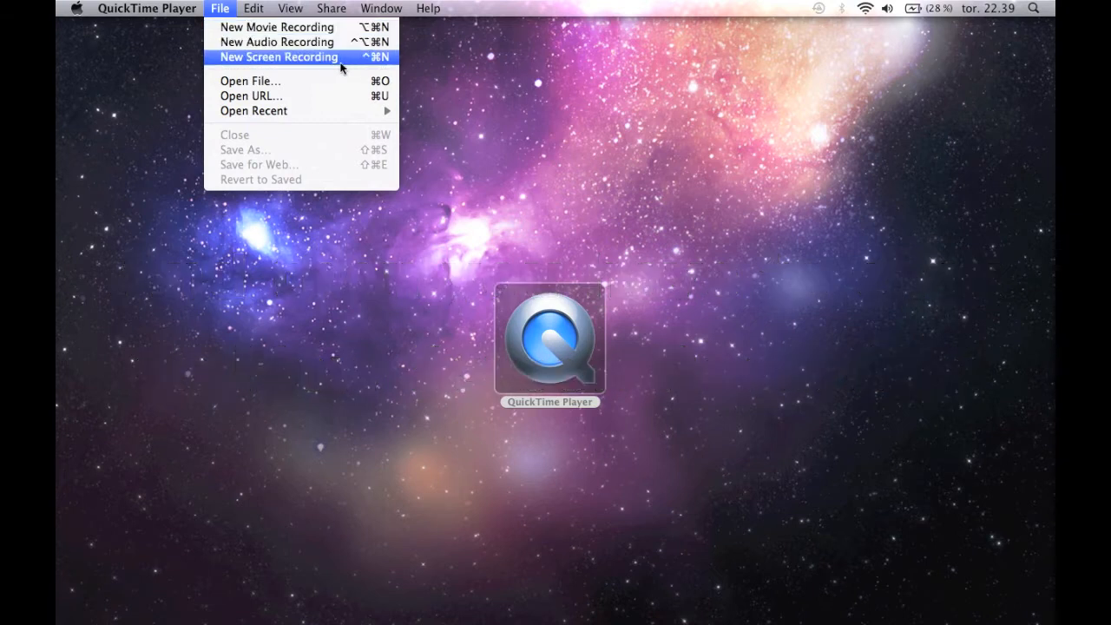
mouse_move(309, 63)
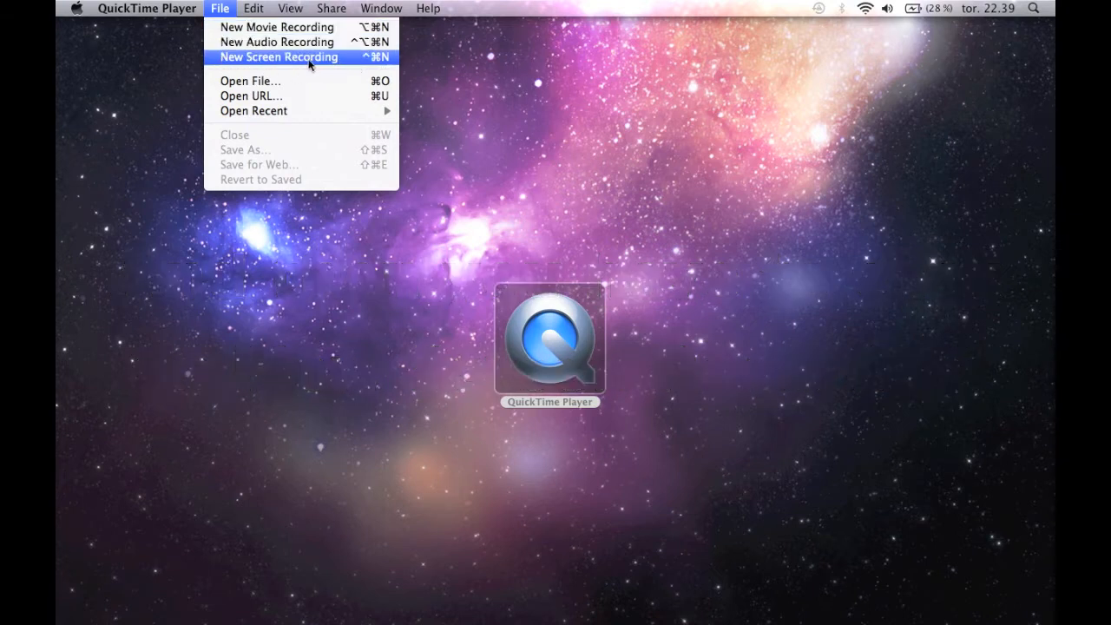
mouse_move(356, 59)
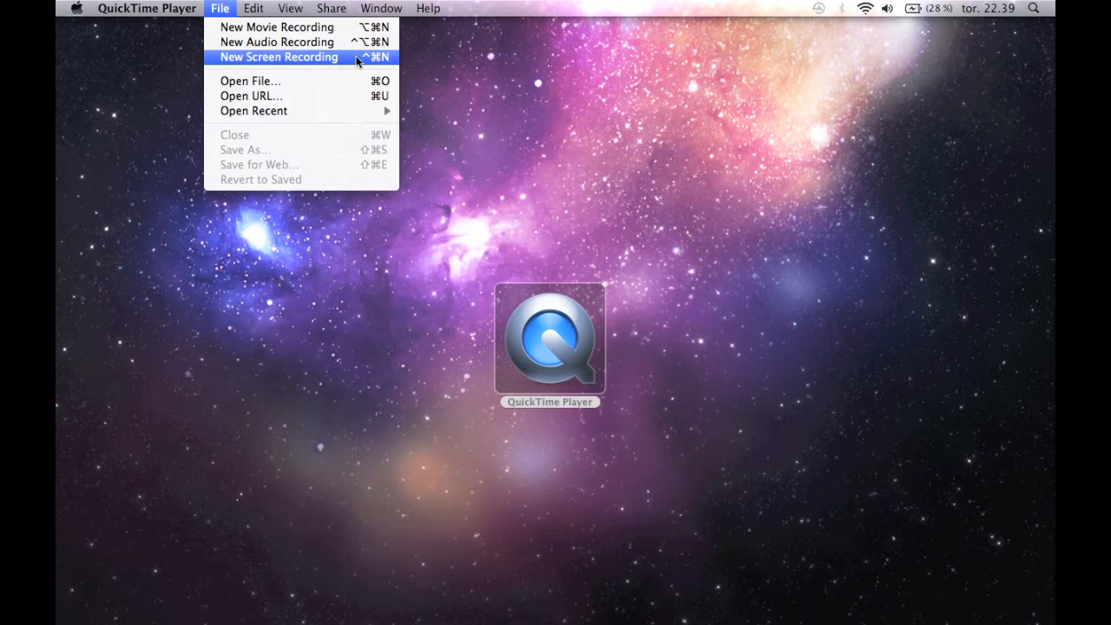
left_click(278, 55)
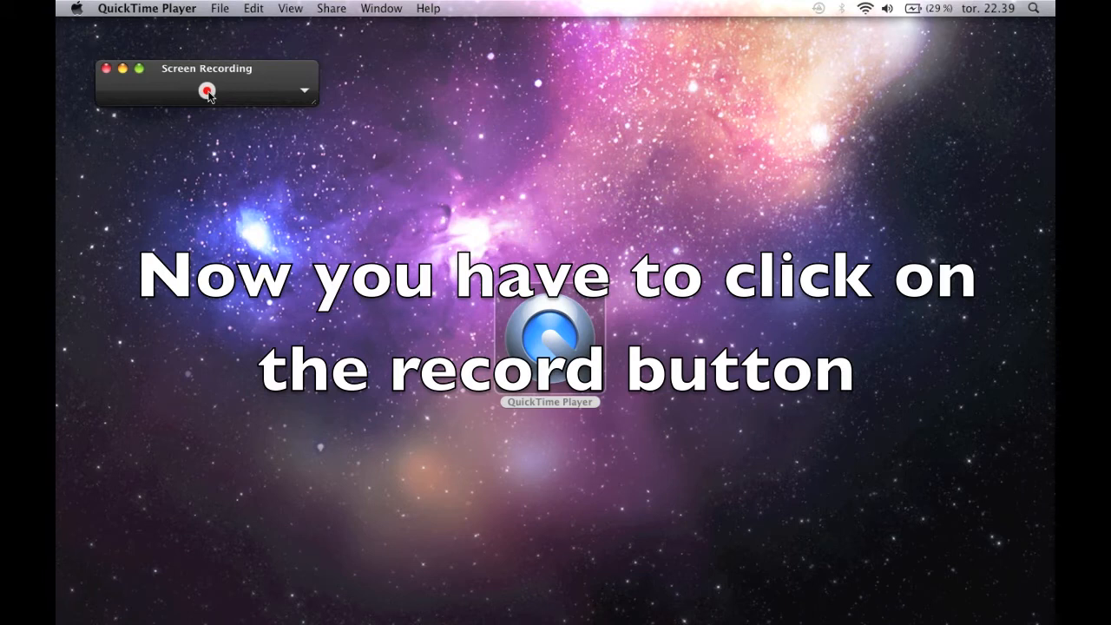
Begin the screen capture with the red record button and confirm Start Recording.
left_click(208, 90)
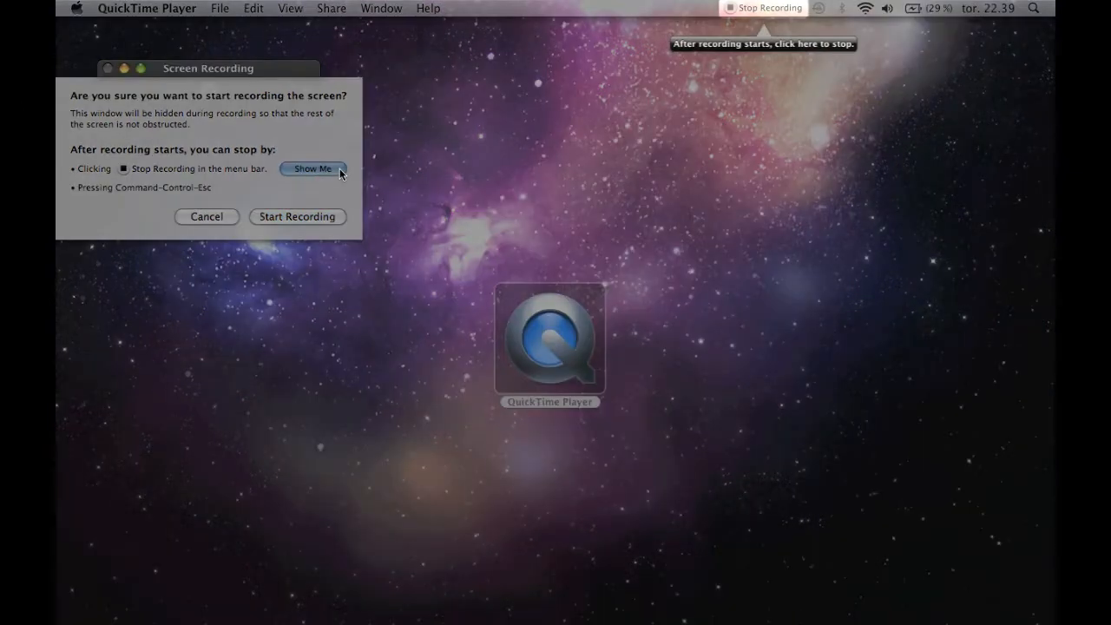
mouse_move(802, 17)
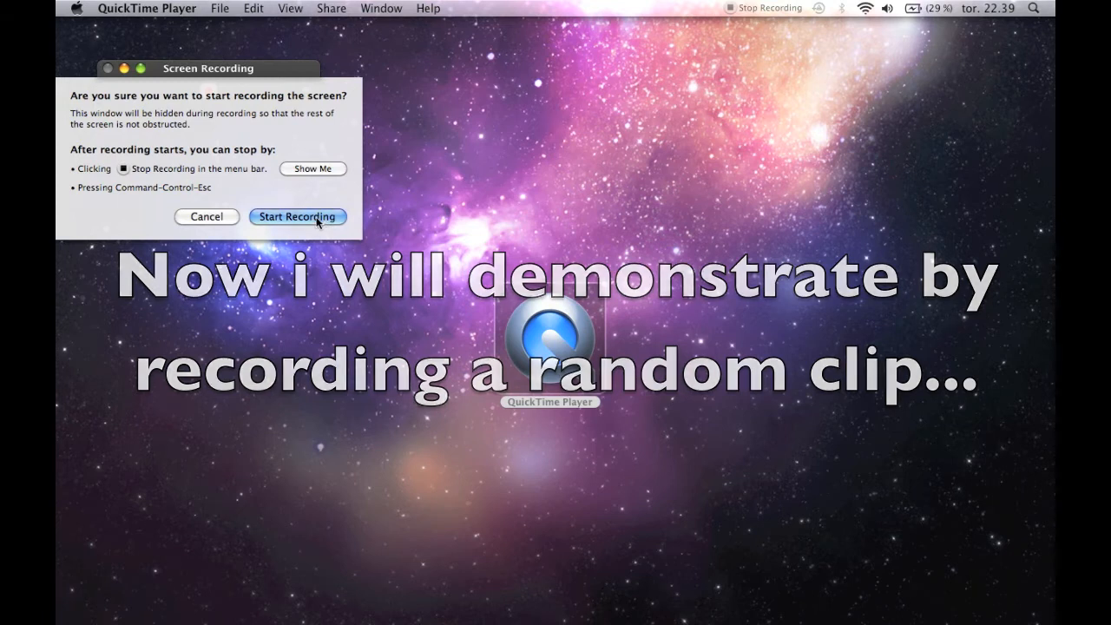
left_click(297, 216)
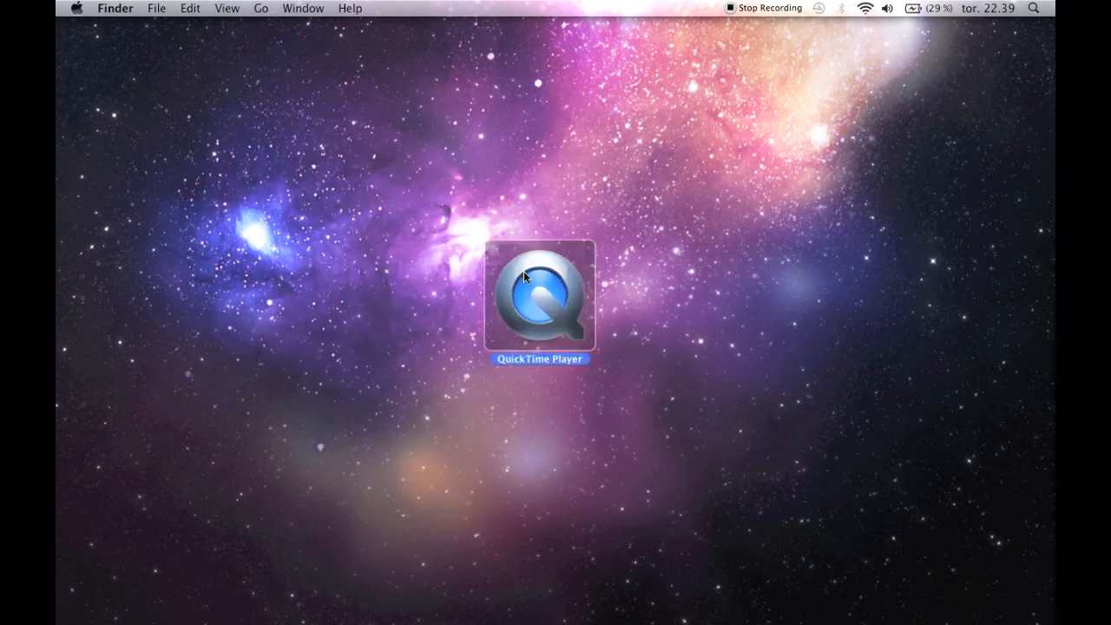
Stop the capture so the Screen Recording .mov opens, then quit back to the desktop.
double_click(539, 296)
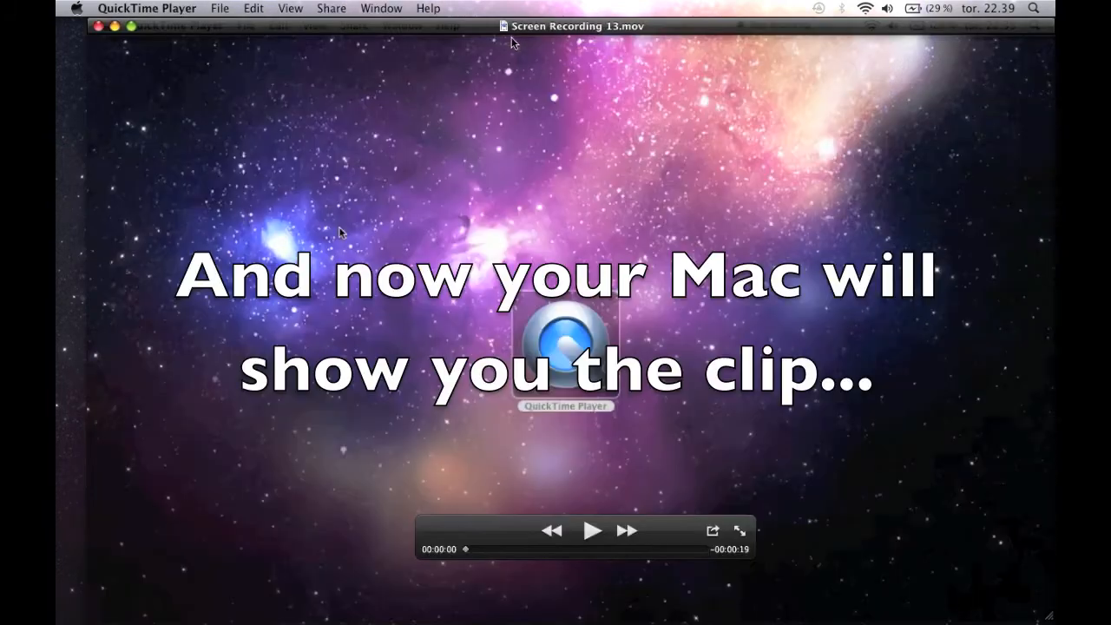
left_click(593, 531)
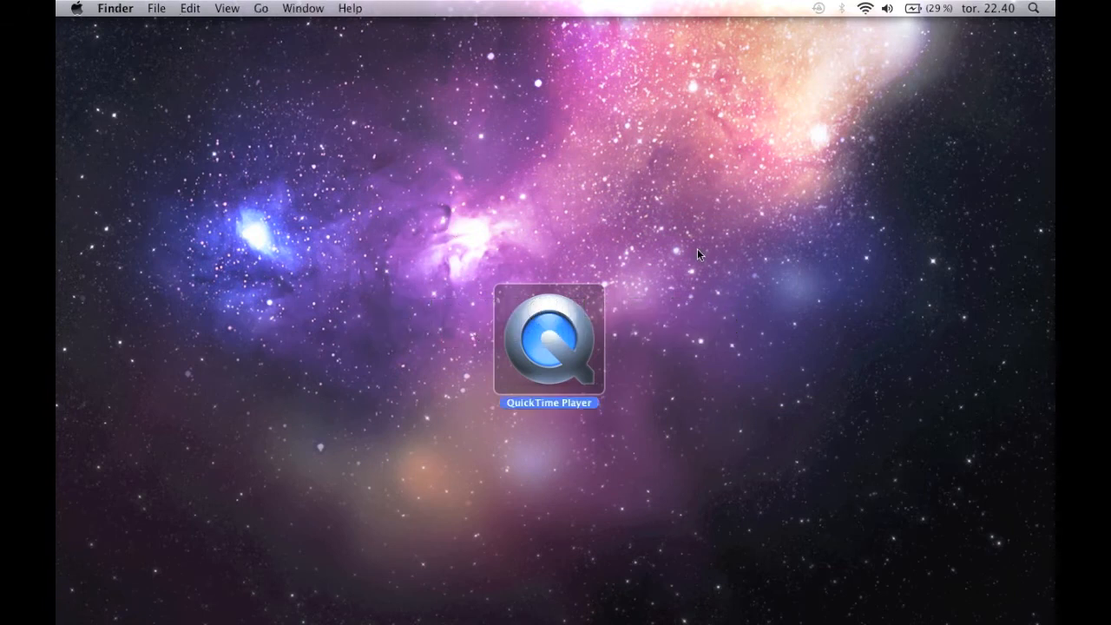
mouse_move(716, 255)
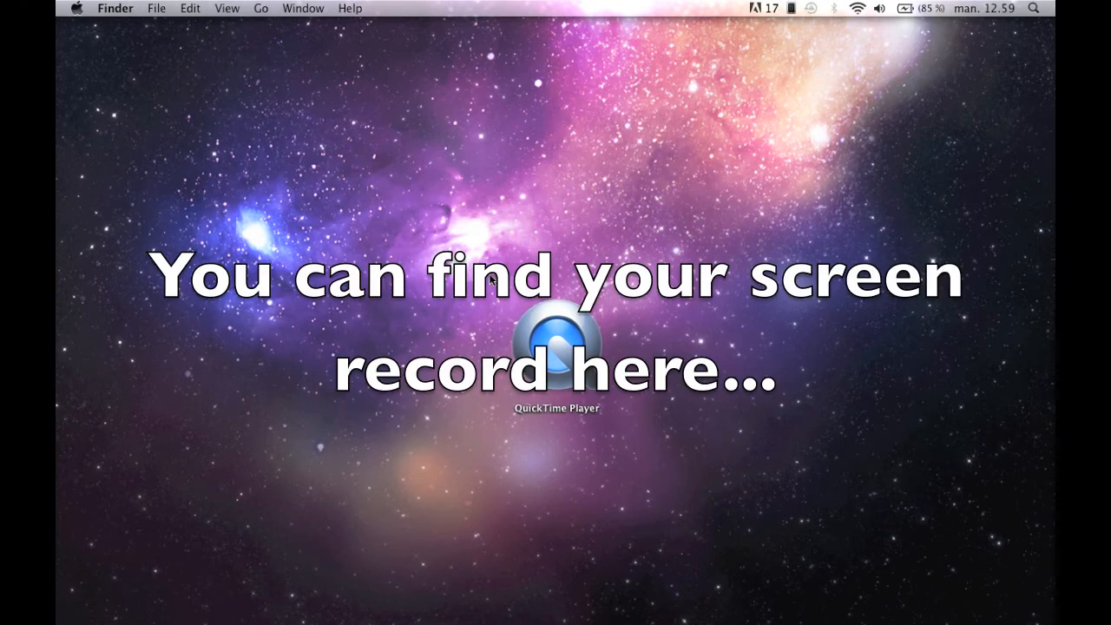
Reopen QuickTime Player from its desktop icon and bring up the File menu to locate the saved recording.
right_click(555, 347)
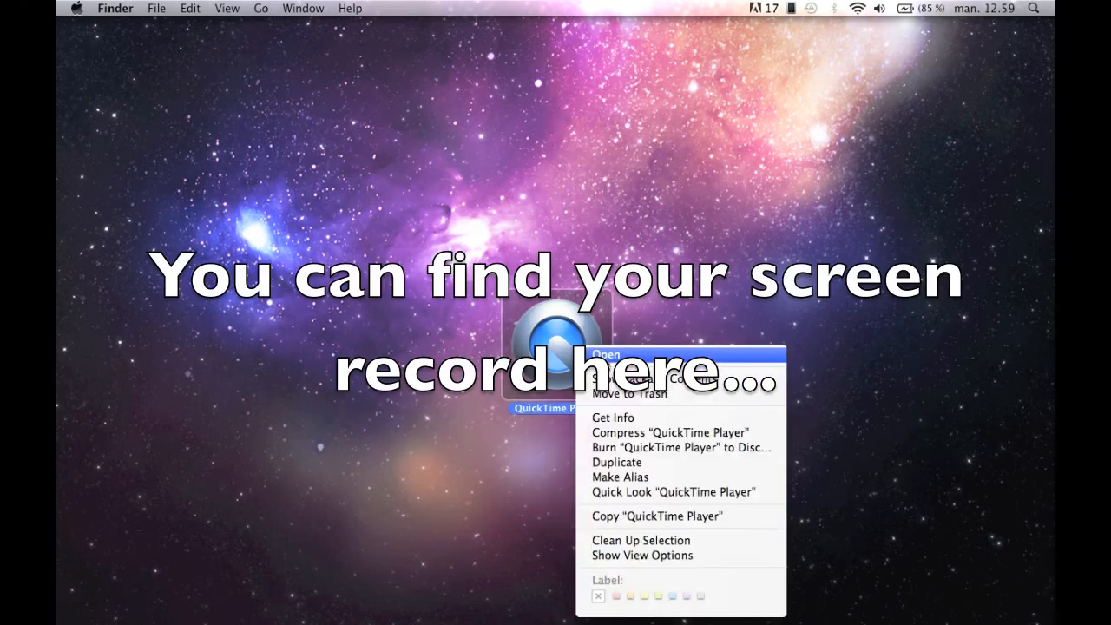
left_click(606, 354)
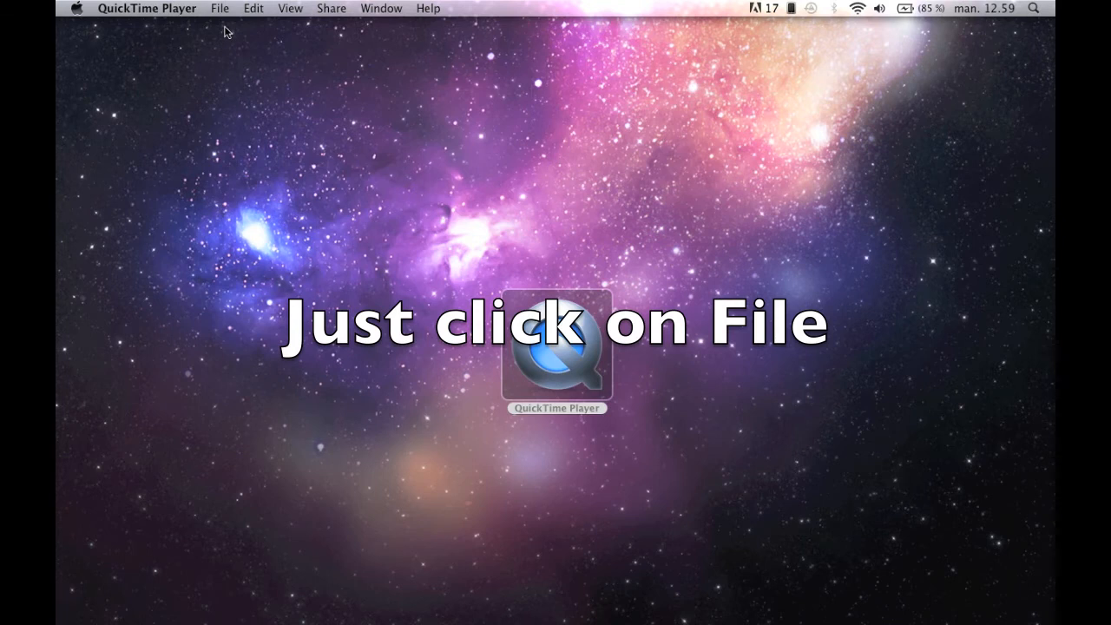
left_click(219, 7)
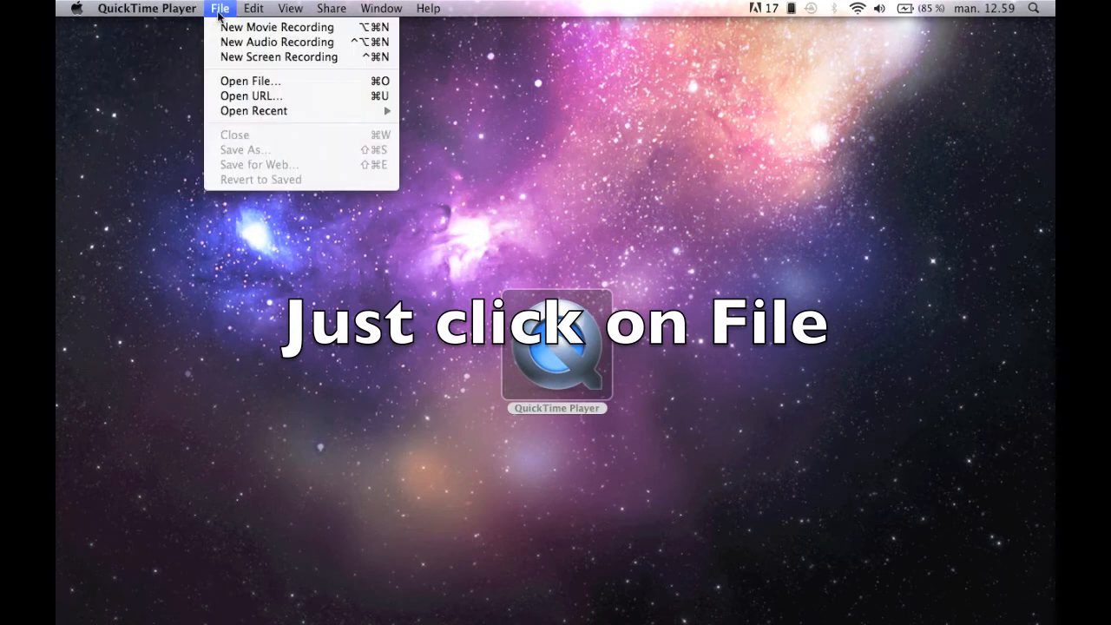
mouse_move(278, 56)
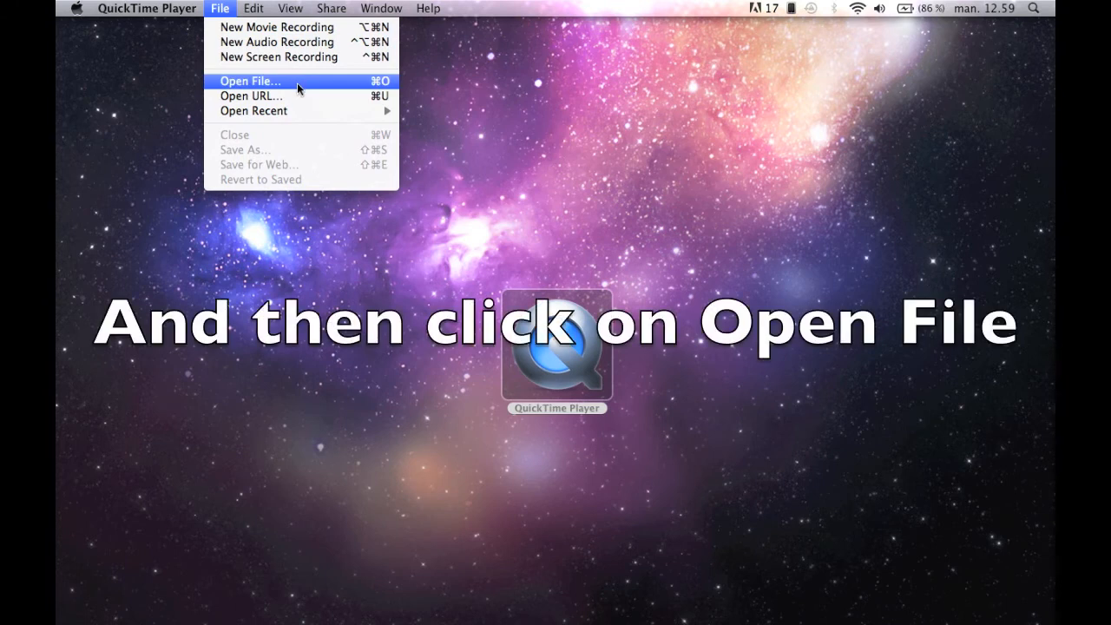
mouse_move(257, 87)
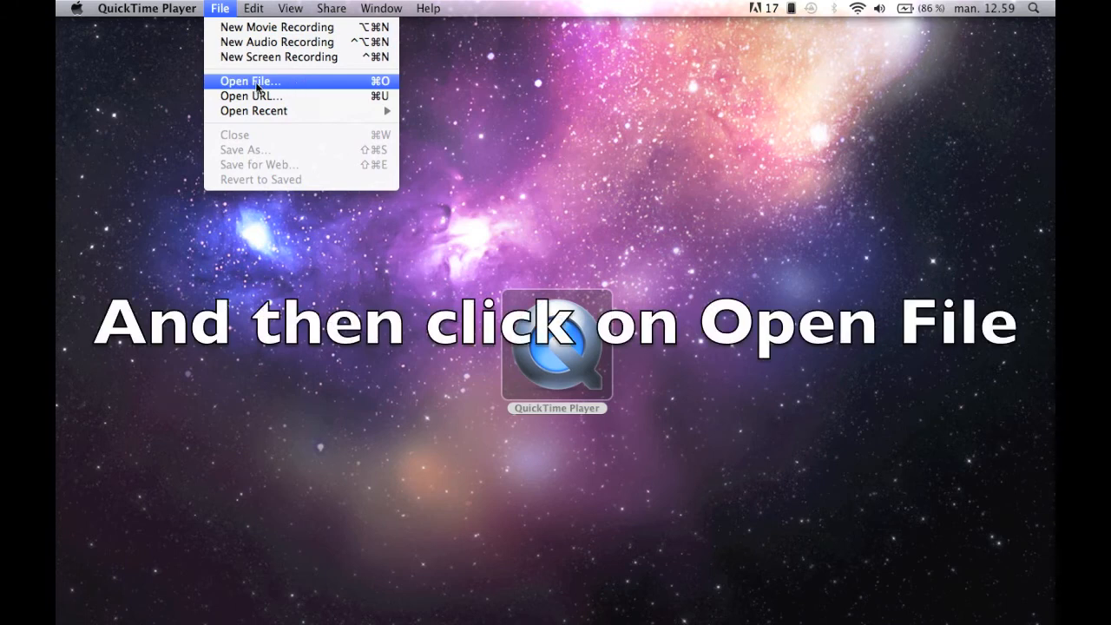